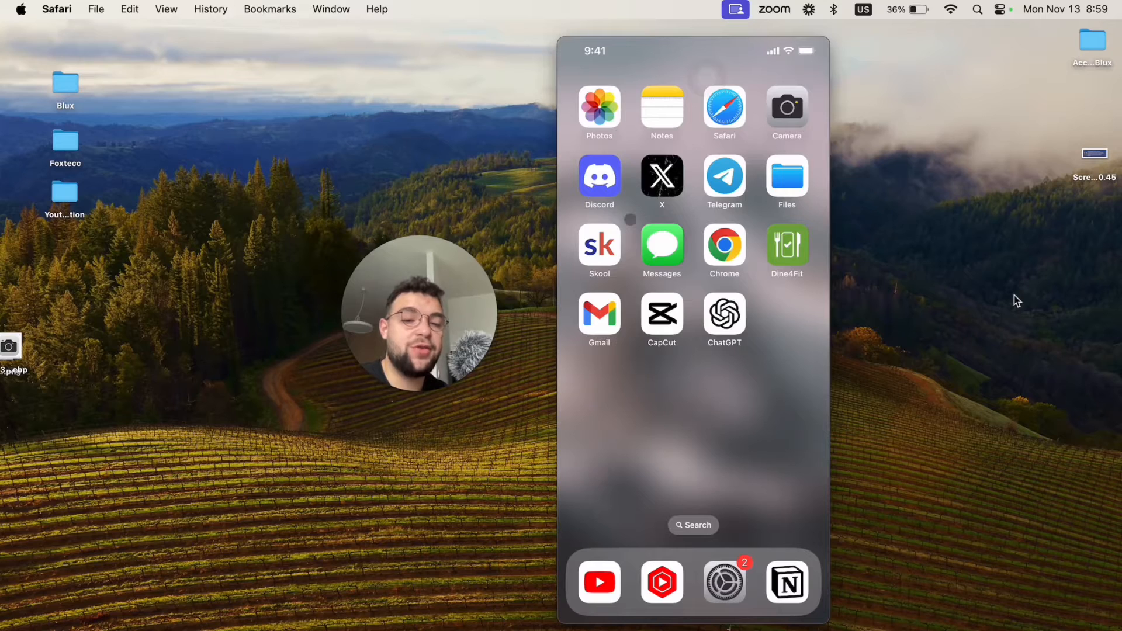
# Step: Grant TikTok full access to the iPhone photo library so the video can be saved
pyautogui.hscroll(-3)
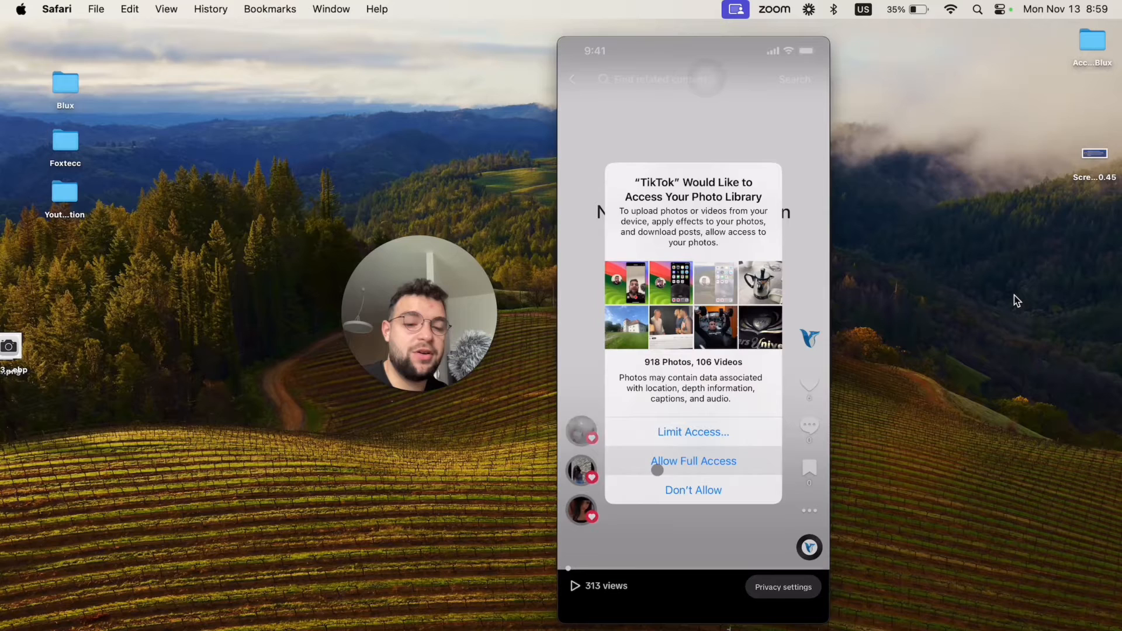
pyautogui.click(693, 461)
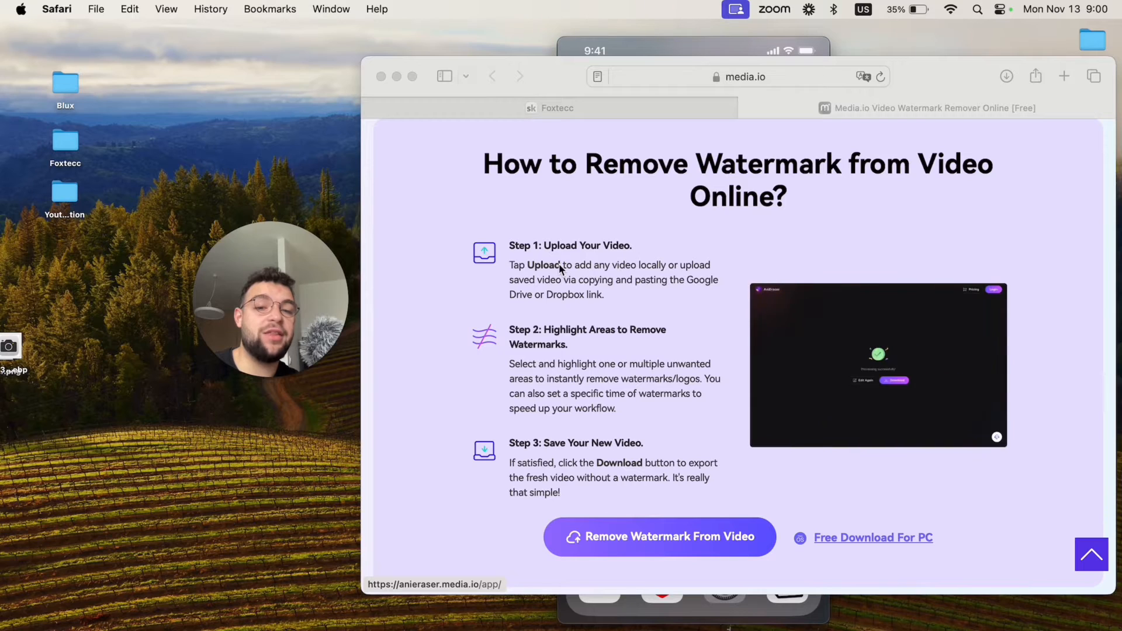
# Step: Scroll down the Media.io watermark remover page toward Remove Watermark From Video
pyautogui.scroll(-3)
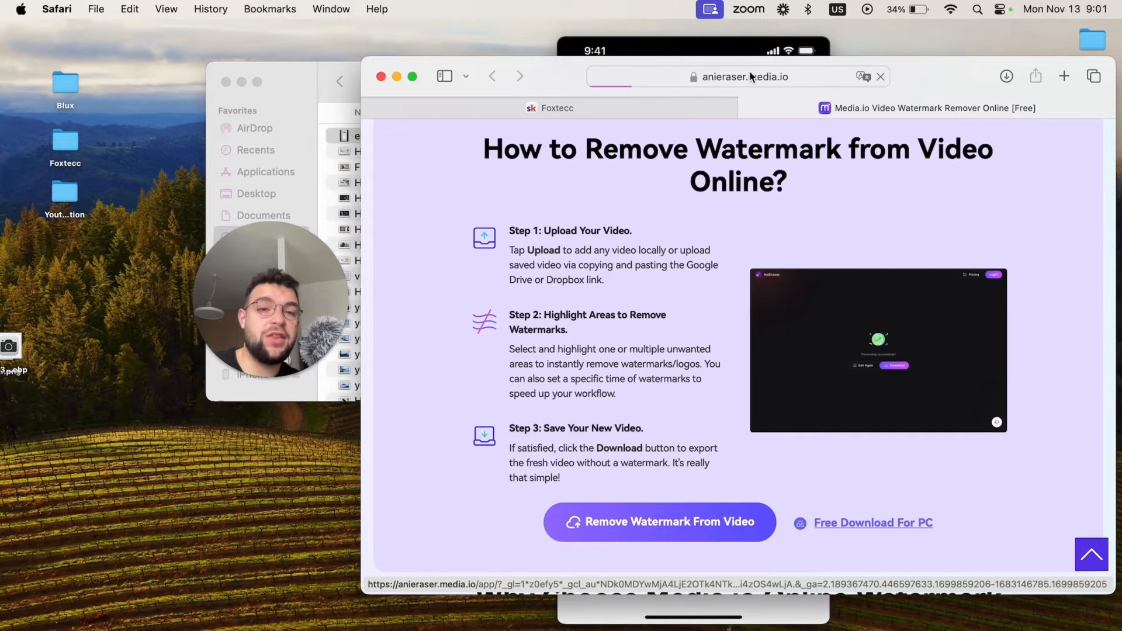
# Step: Upload the saved TikTok video into AniEraser for processing
pyautogui.click(660, 522)
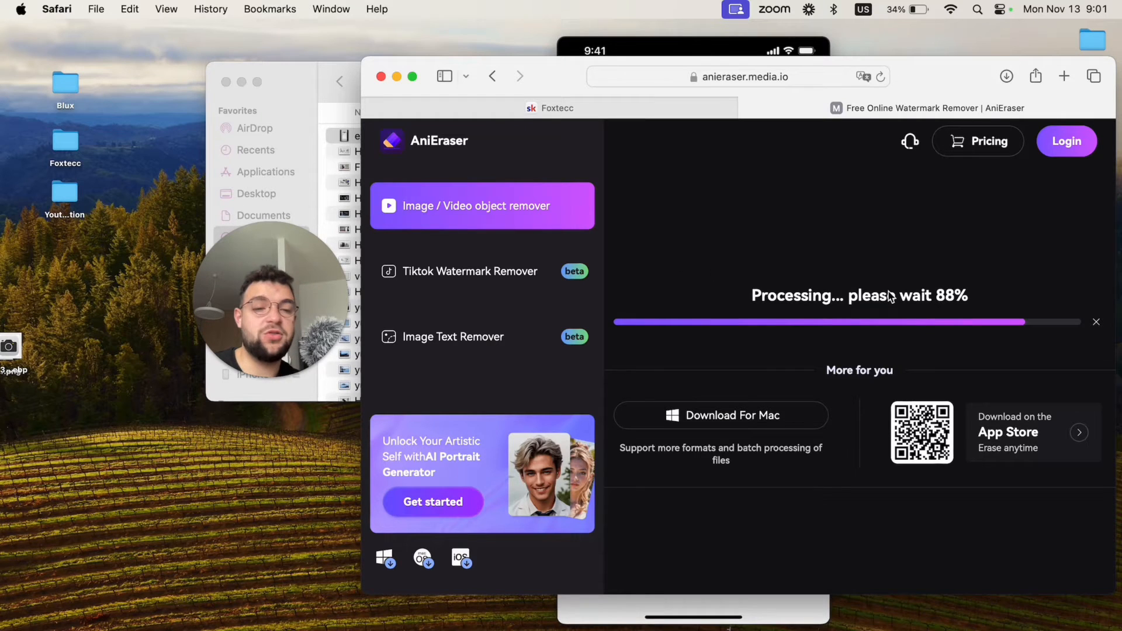
pyautogui.moveTo(963, 284)
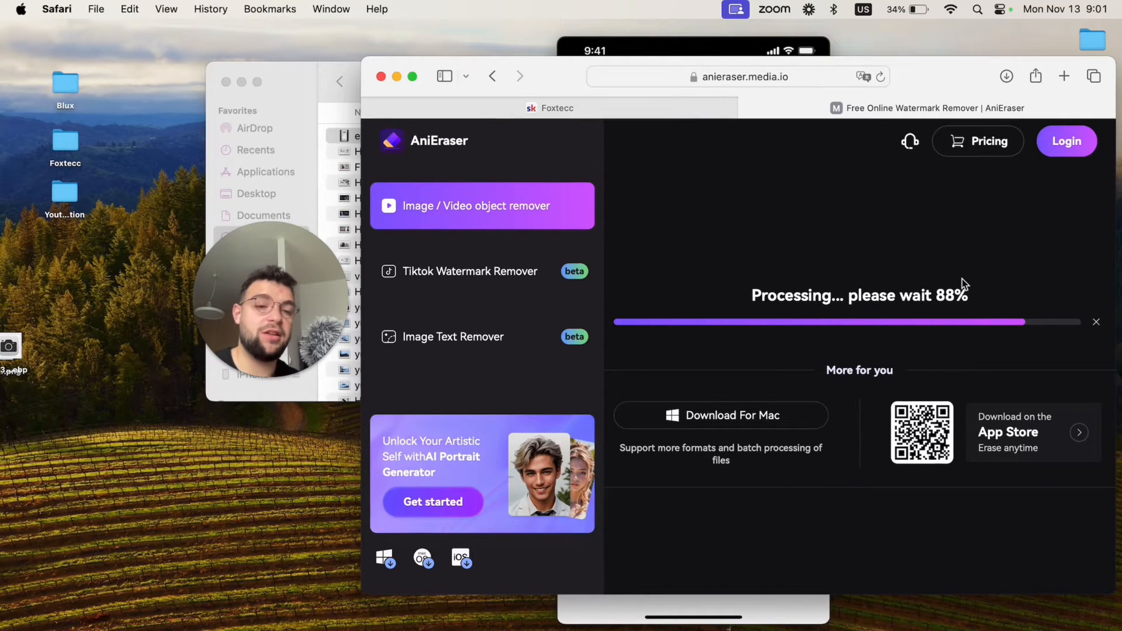
pyautogui.moveTo(817, 375)
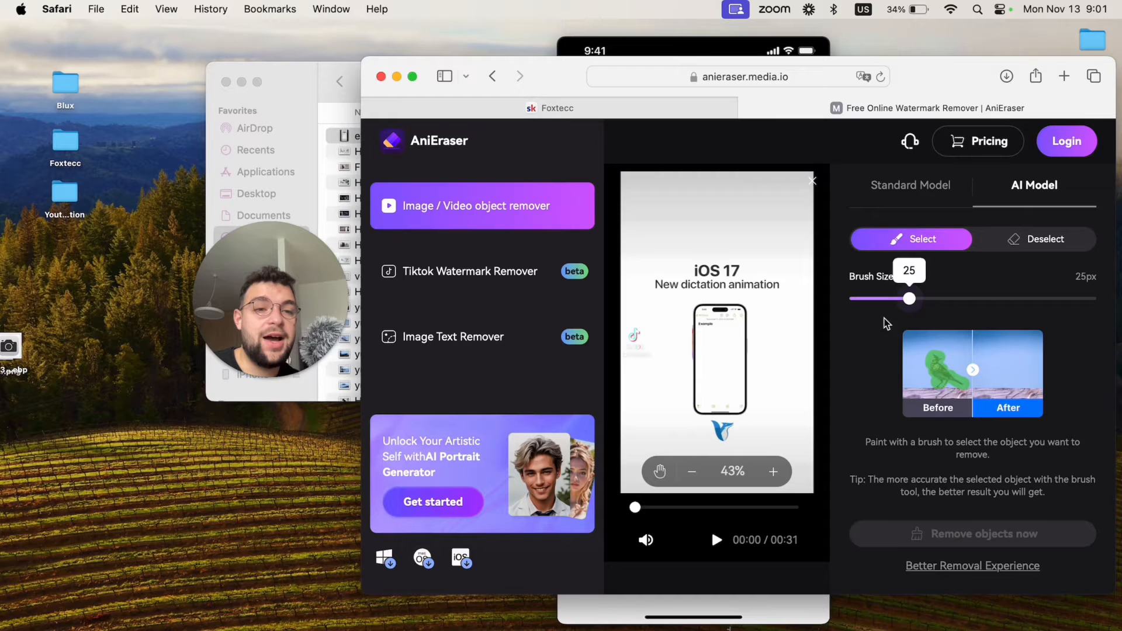
pyautogui.moveTo(904, 311)
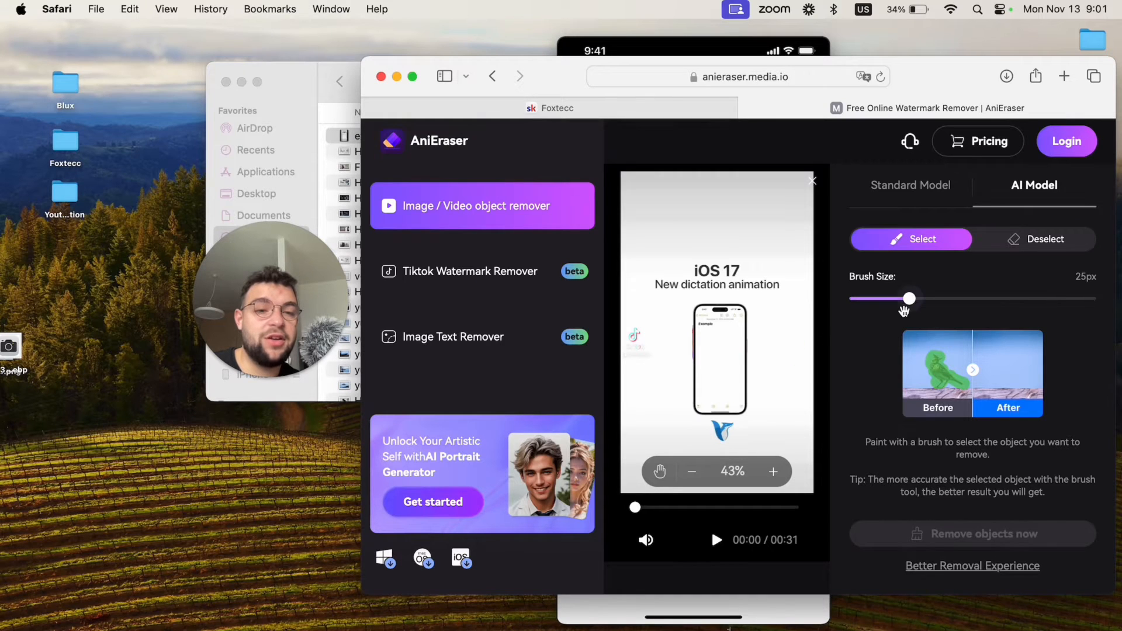
# Step: Set the brush to 32px and scrub the timeline to check TikTok logo coverage
pyautogui.moveTo(909, 299); pyautogui.dragTo(927, 299)
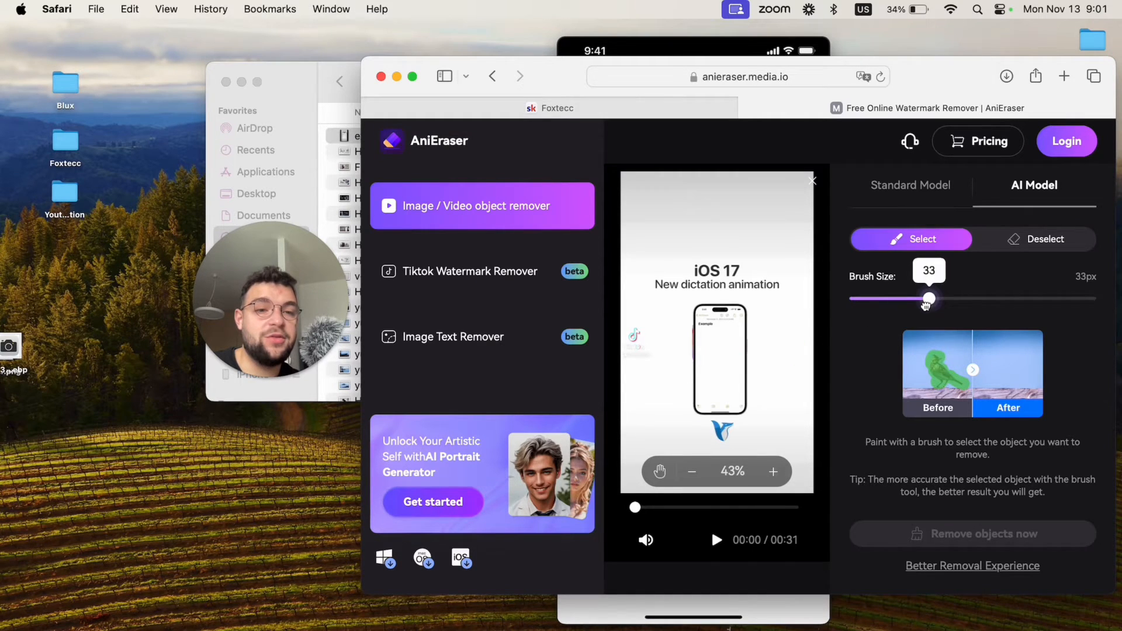
pyautogui.moveTo(930, 298); pyautogui.dragTo(927, 298)
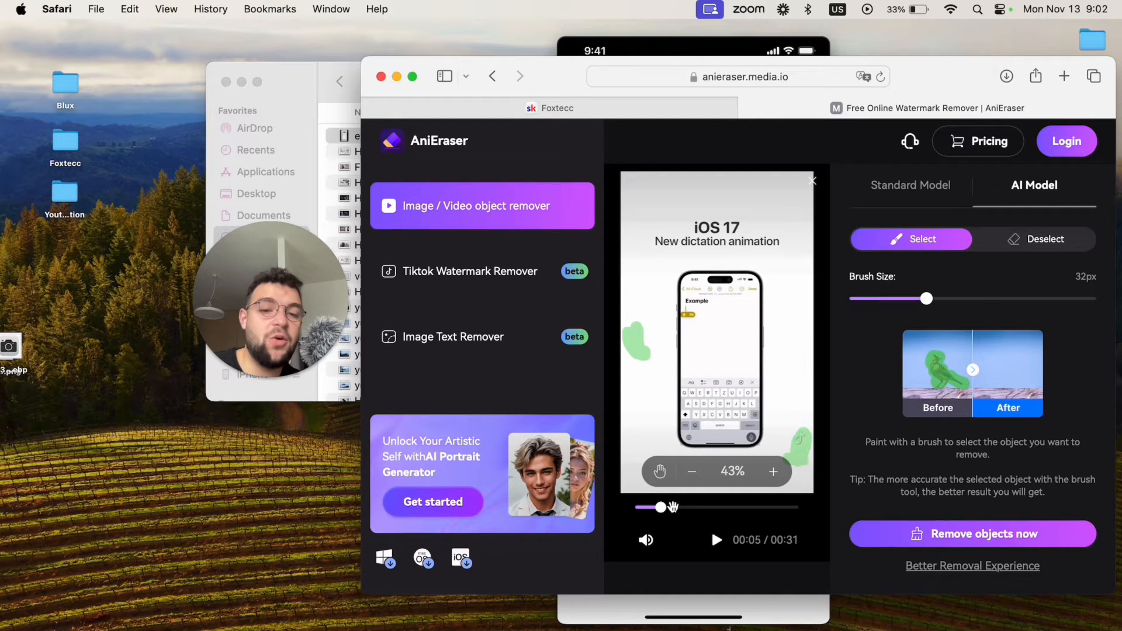
pyautogui.moveTo(660, 507); pyautogui.dragTo(708, 507)
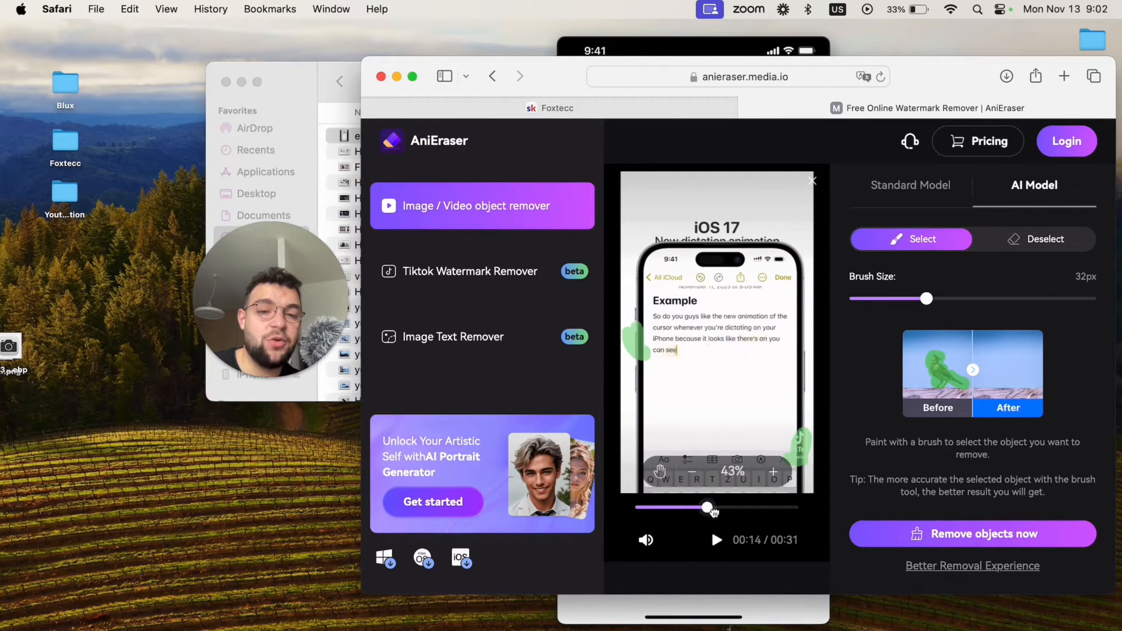
pyautogui.moveTo(707, 508); pyautogui.dragTo(775, 507)
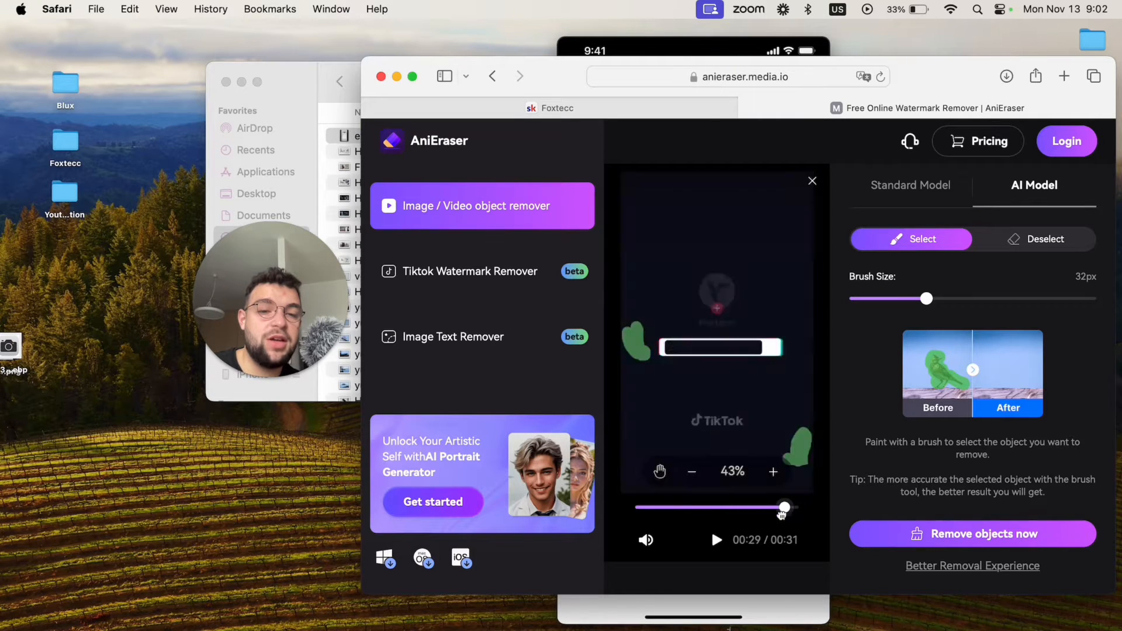
pyautogui.moveTo(784, 506); pyautogui.dragTo(695, 507)
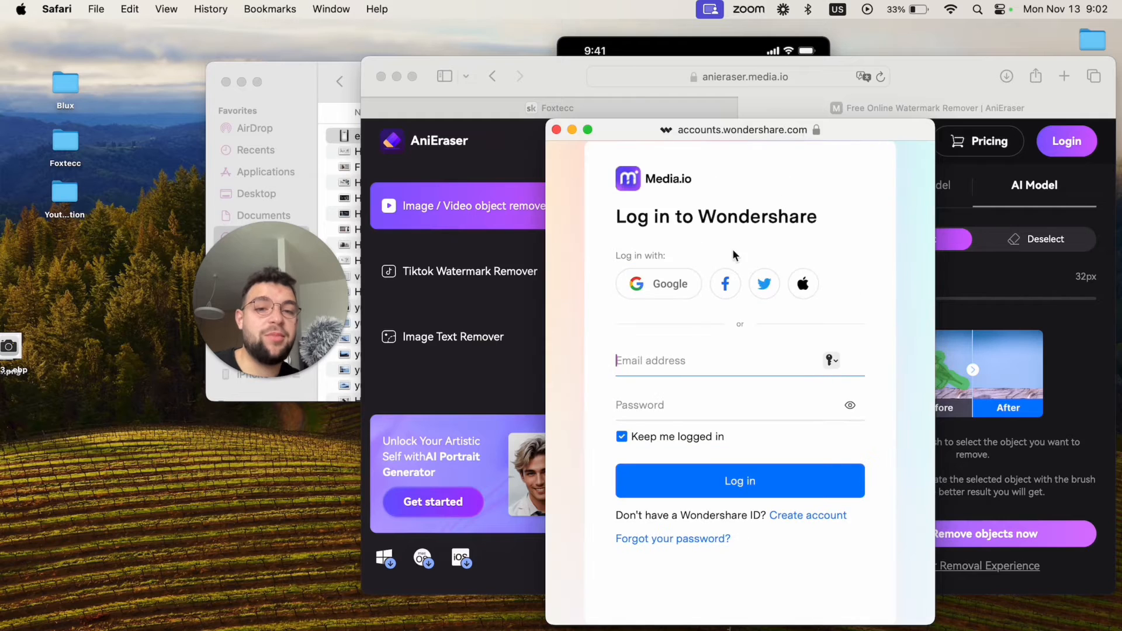
# Step: Sign in to Wondershare and start removing the brushed watermark areas
pyautogui.click(556, 129)
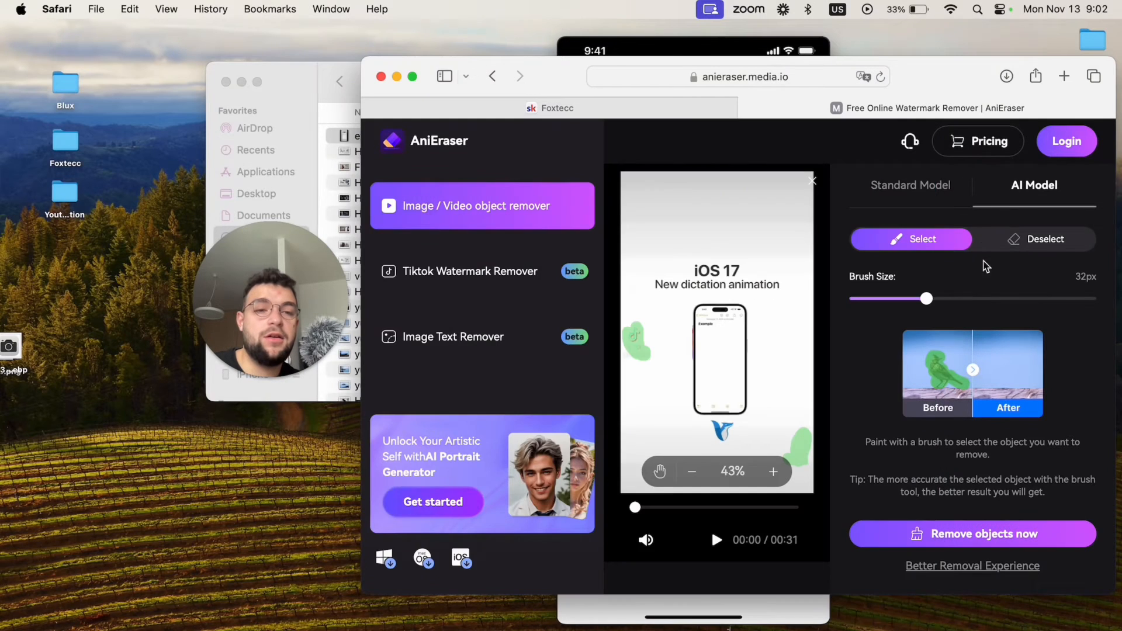
pyautogui.click(973, 534)
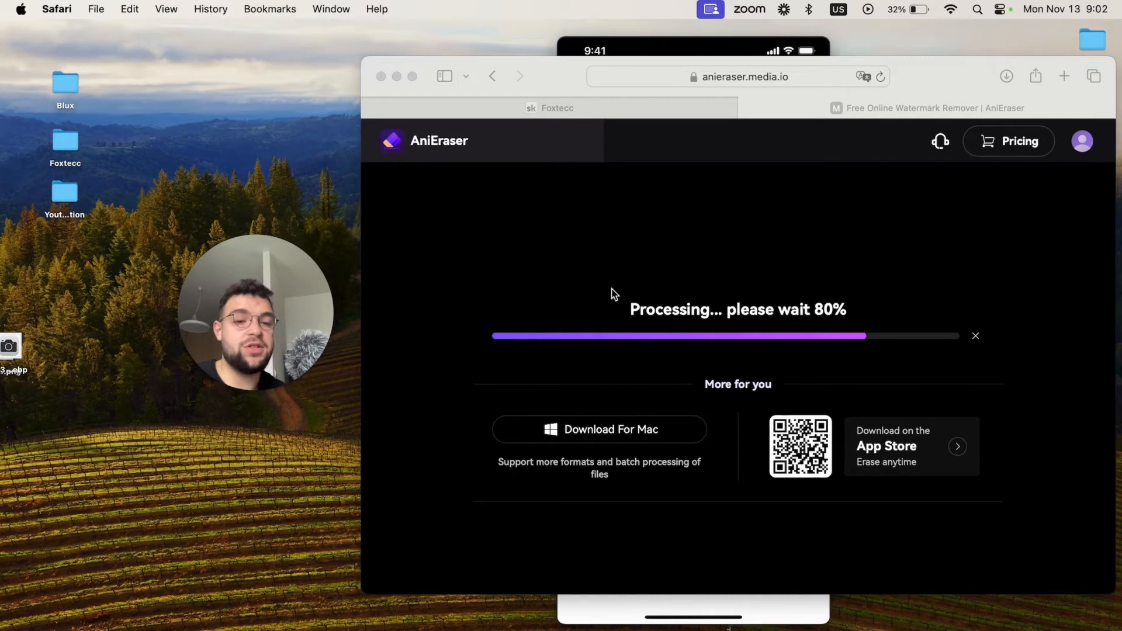
pyautogui.moveTo(959, 450)
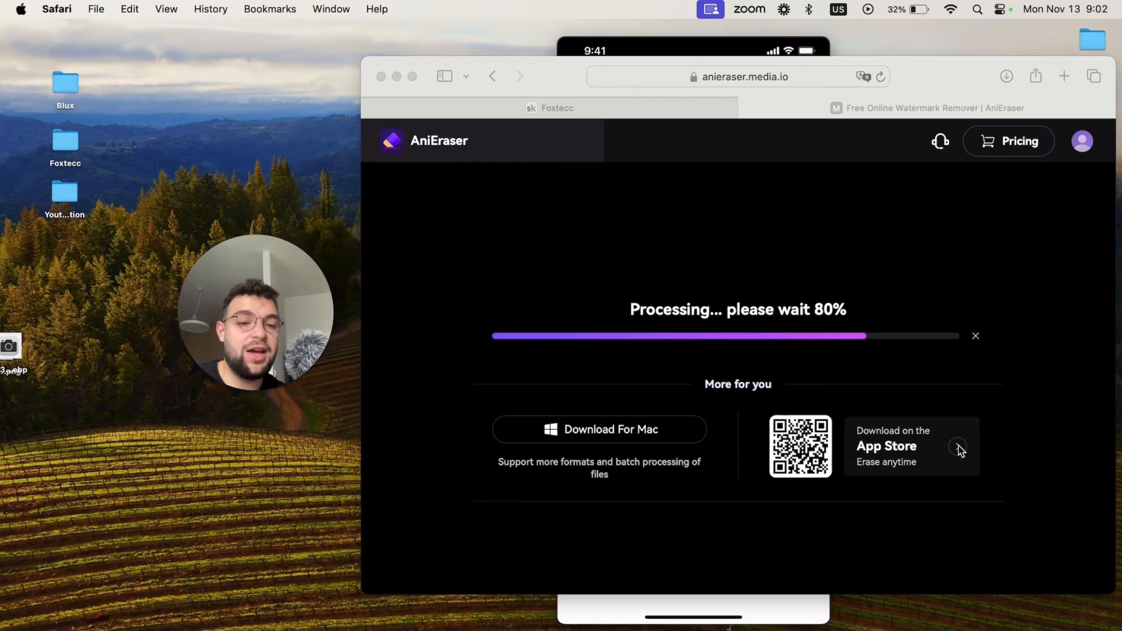
pyautogui.moveTo(721, 320)
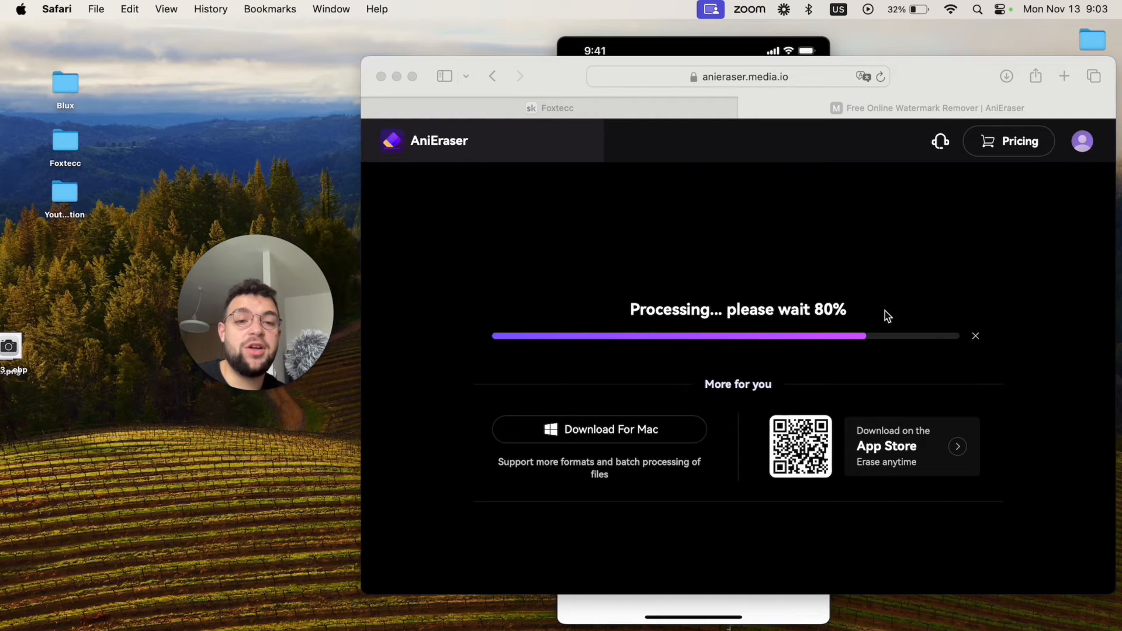
pyautogui.moveTo(906, 201)
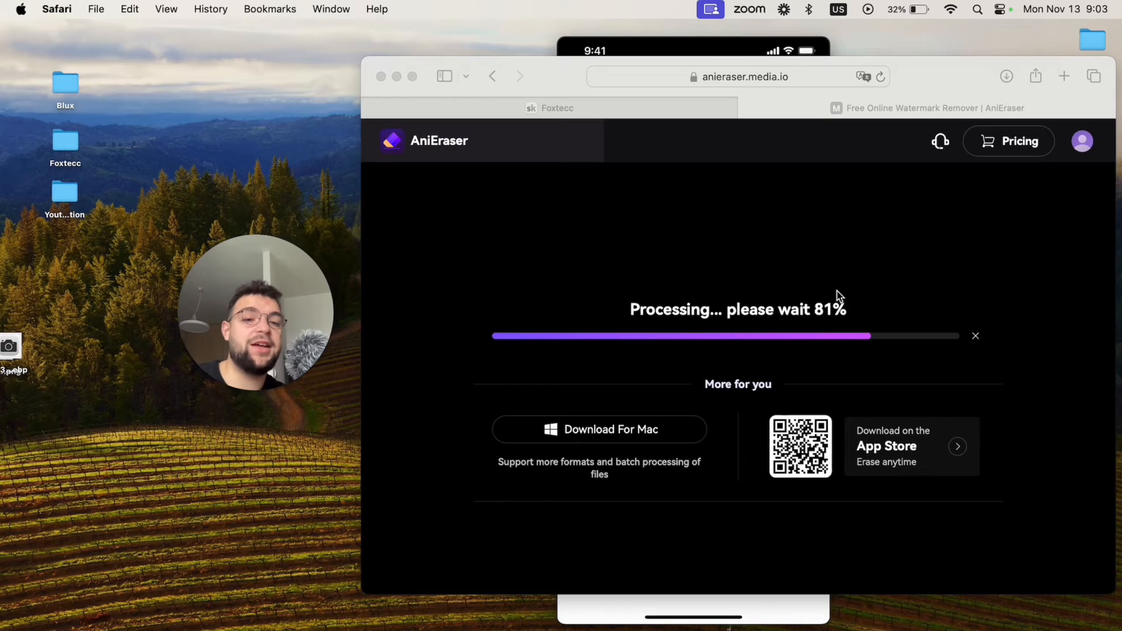
# Step: Browse the Foxtecc classroom courses in Skool, then return to the community feed
pyautogui.click(557, 108)
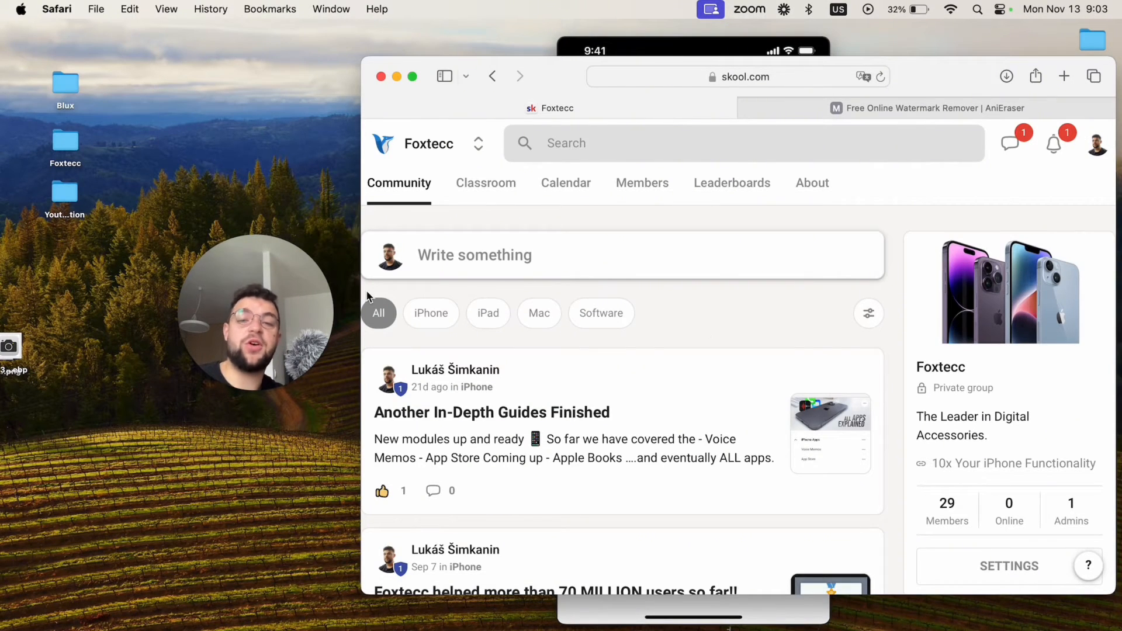
pyautogui.moveTo(508, 192)
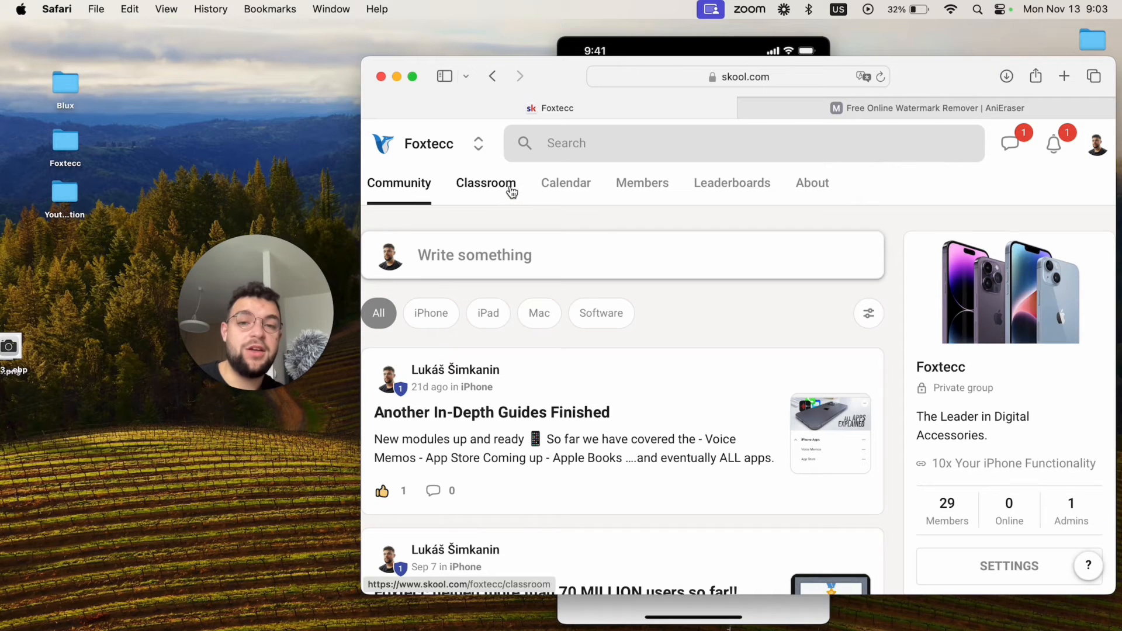
pyautogui.click(486, 183)
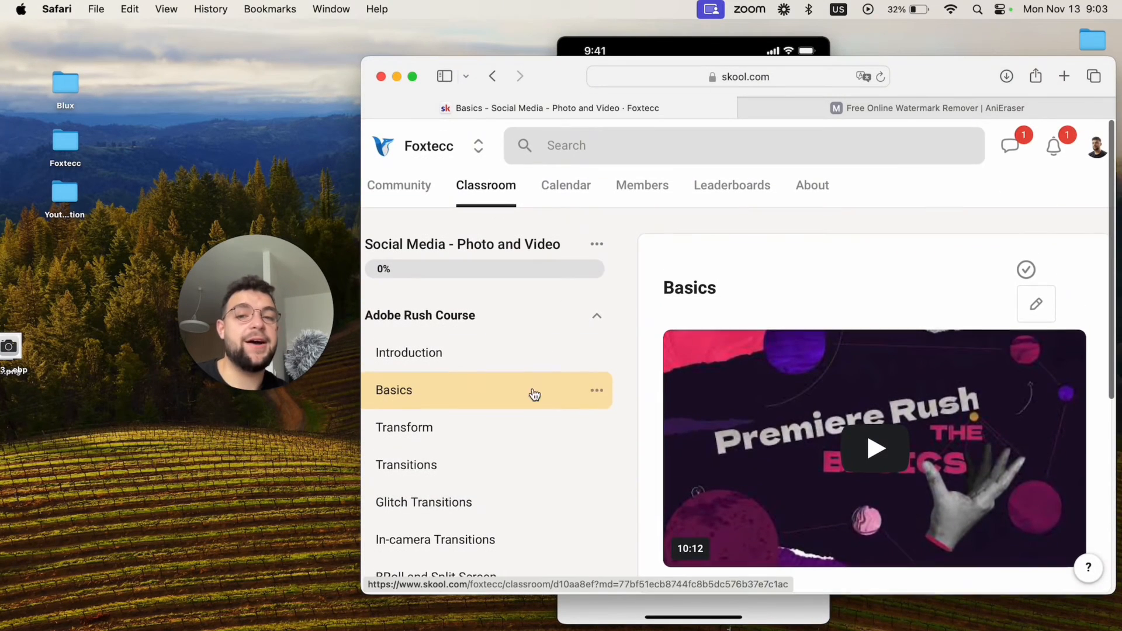
pyautogui.scroll(-3)
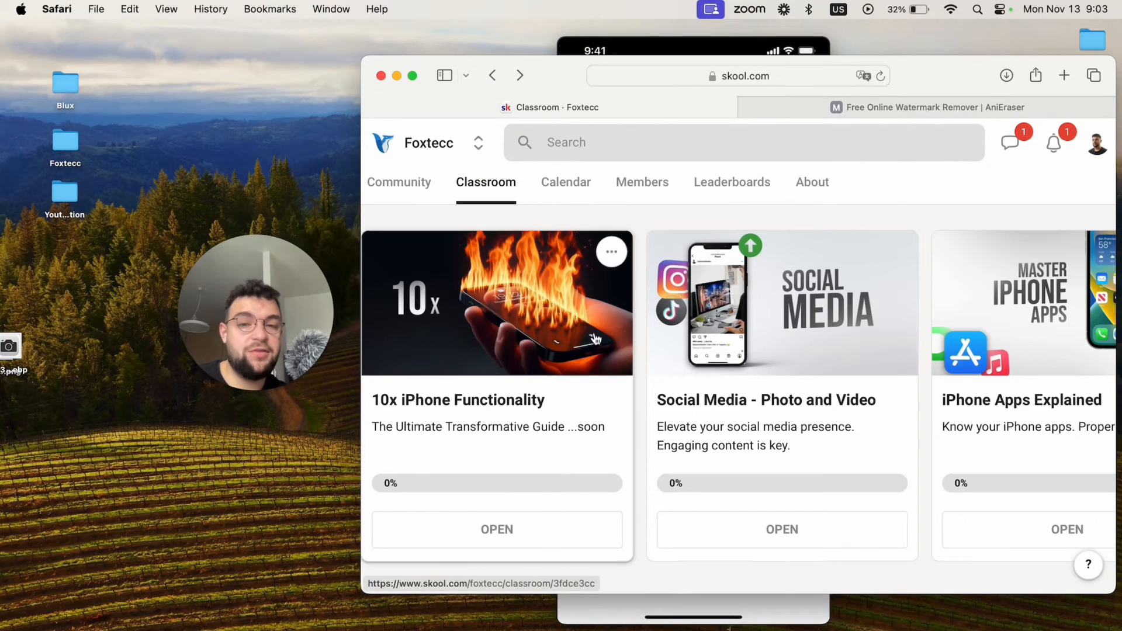
pyautogui.click(398, 182)
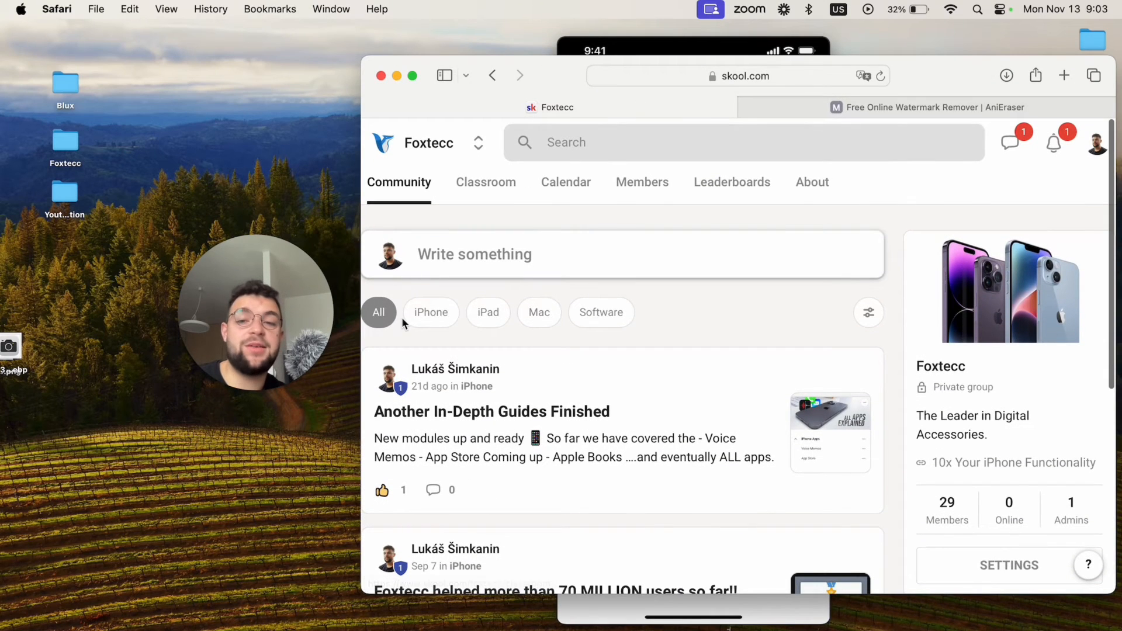
pyautogui.click(906, 107)
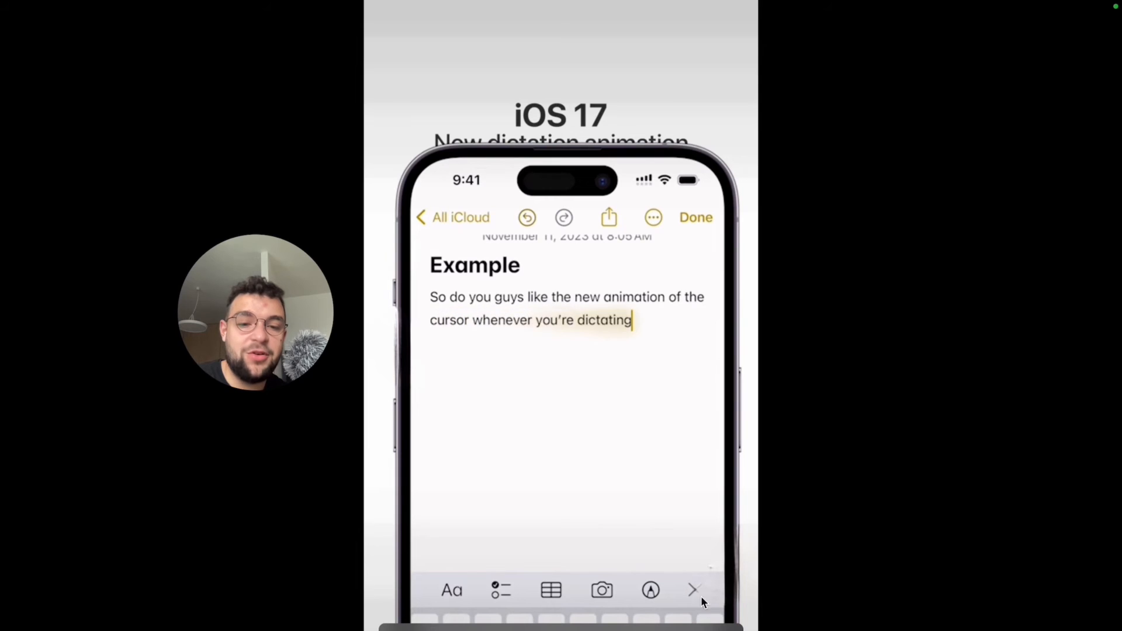
# Step: Enter the text 'on your iPhone because it looks like there' while previewing
pyautogui.write('on your iPhone because it looks like there')
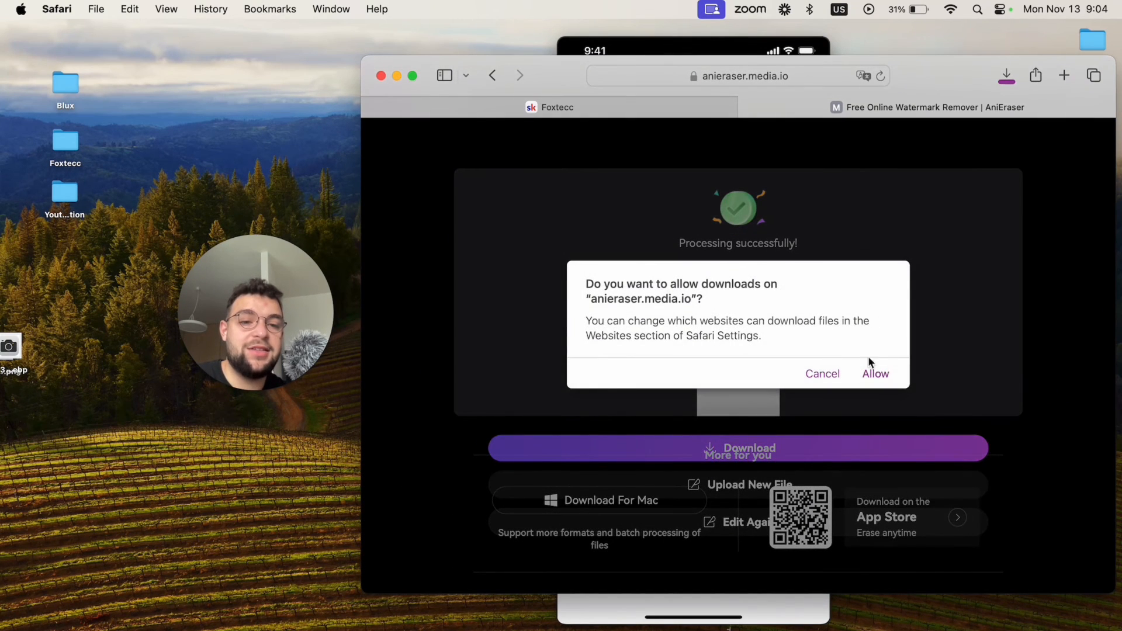
# Step: Allow Safari to download the cleaned video, then minimize the browser window
pyautogui.click(875, 373)
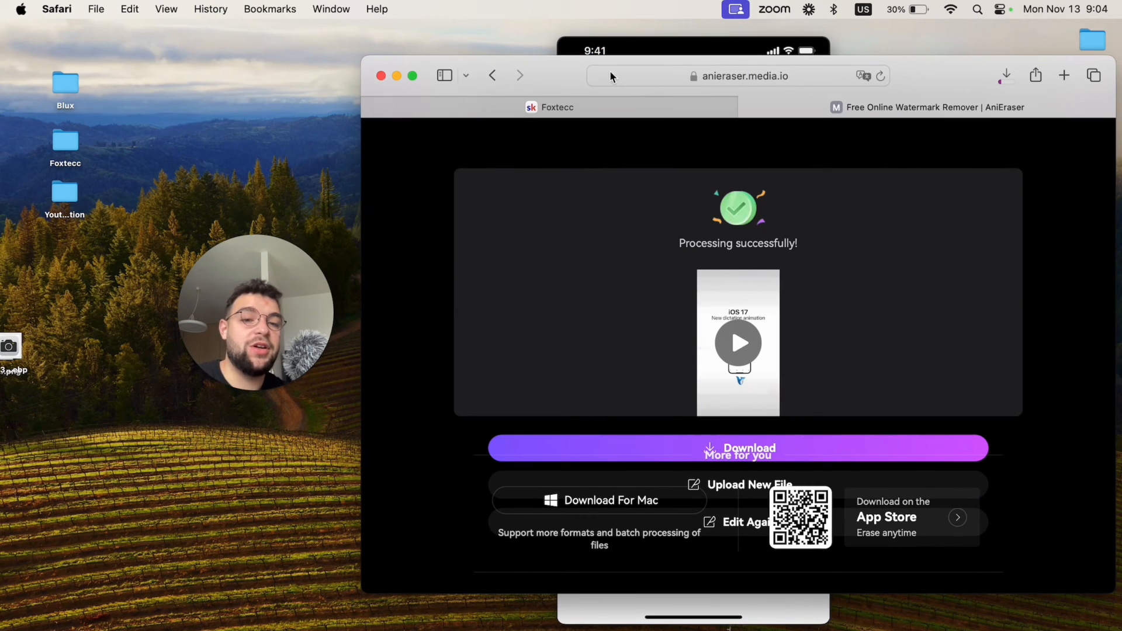
pyautogui.moveTo(631, 98)
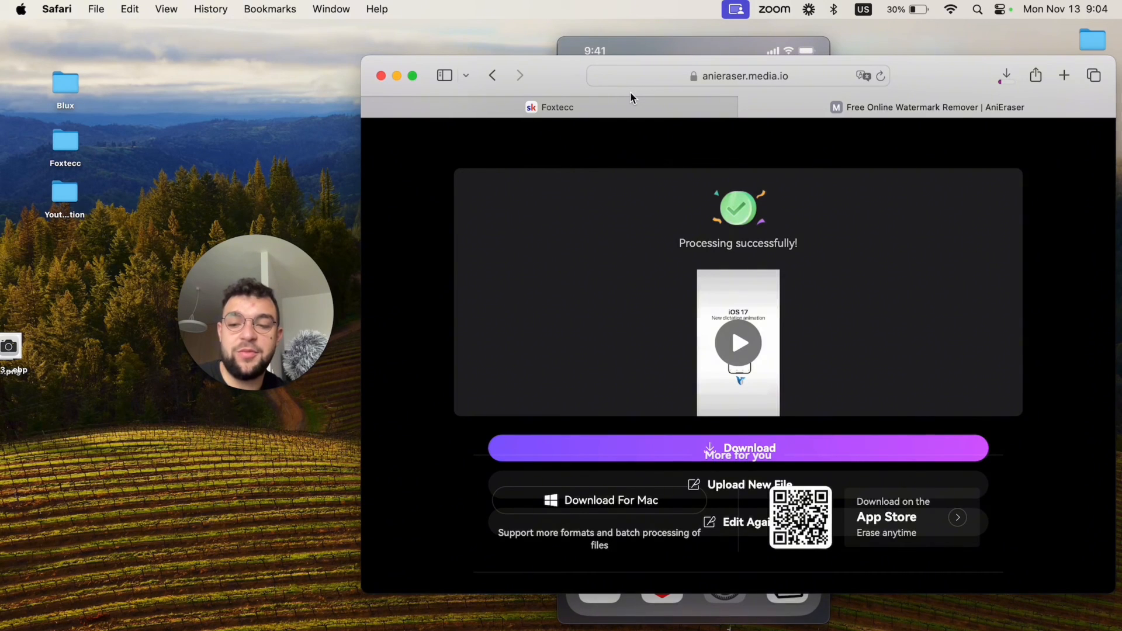
pyautogui.moveTo(399, 76)
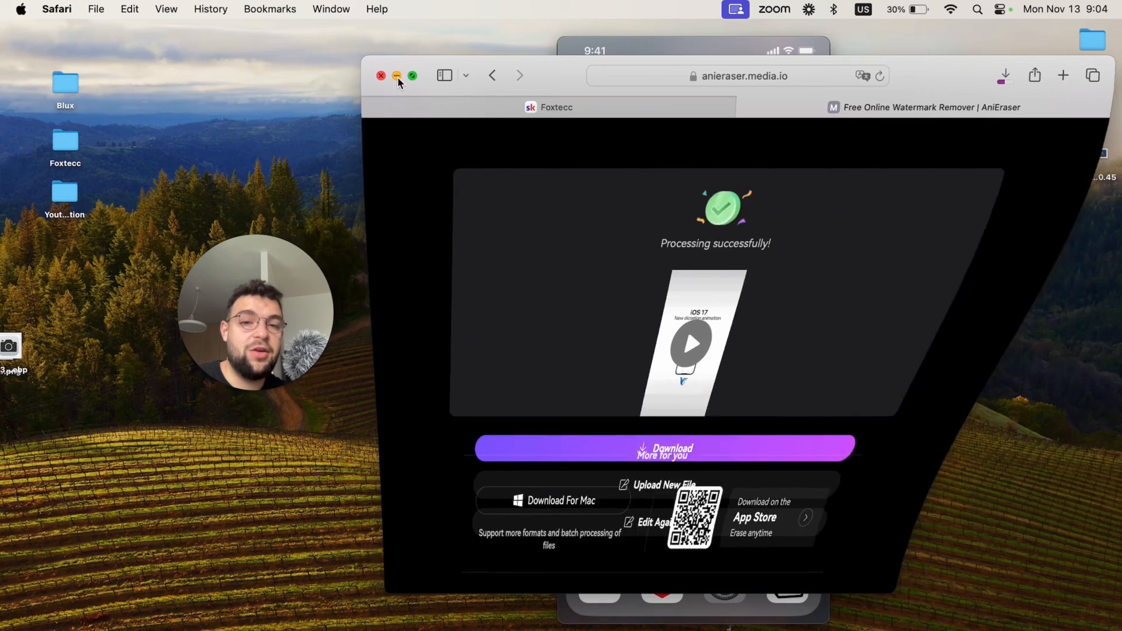
pyautogui.click(381, 76)
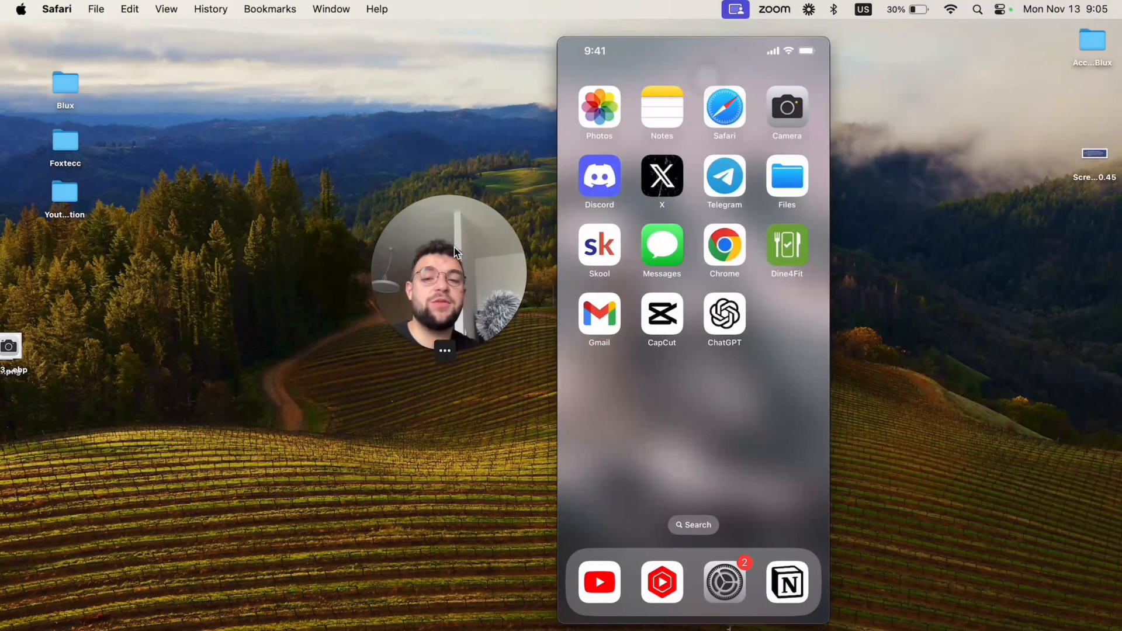